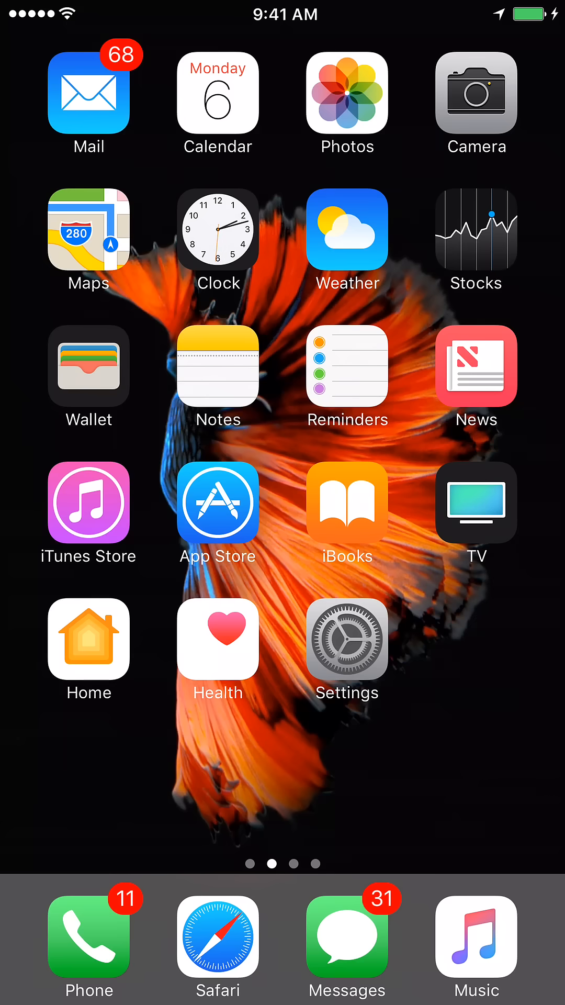
Launch Settings from the home screen and scroll through its list of app entries.
{"action": "left_click", "coordinate": [346, 649]}
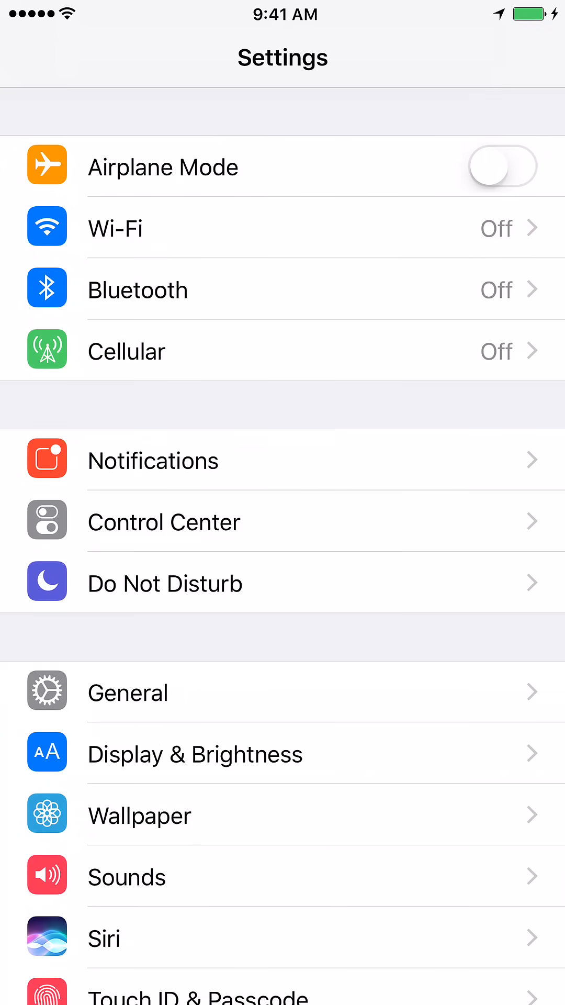
{"action": "scroll", "scroll_direction": "down", "scroll_amount": 3}
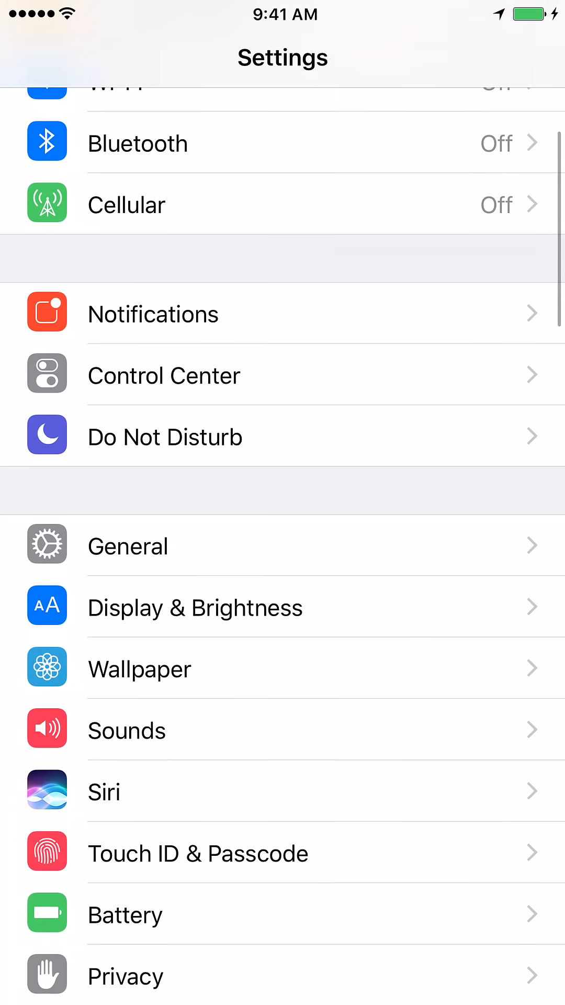
{"action": "scroll", "scroll_direction": "down", "scroll_amount": 3}
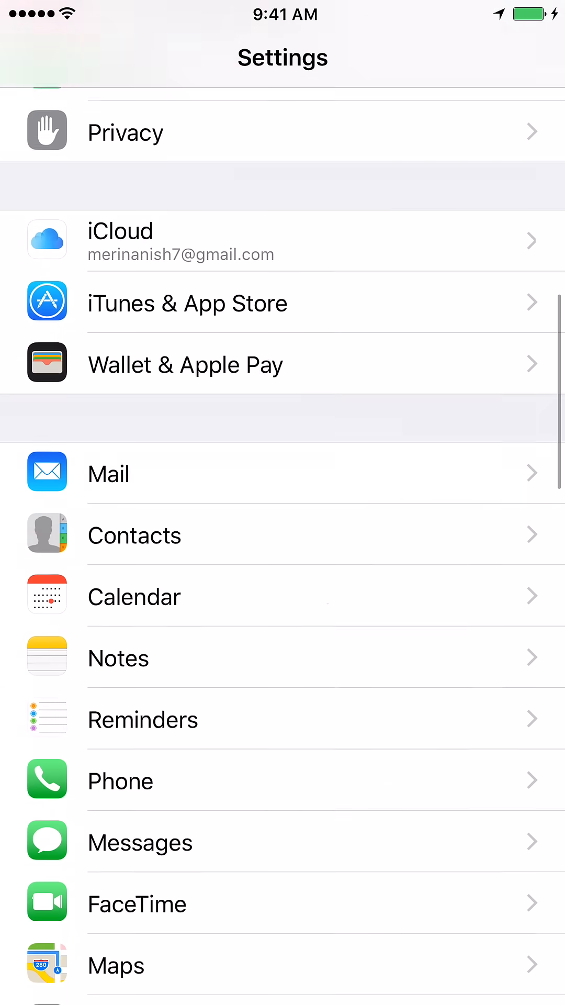
{"action": "scroll", "scroll_direction": "down", "scroll_amount": 3}
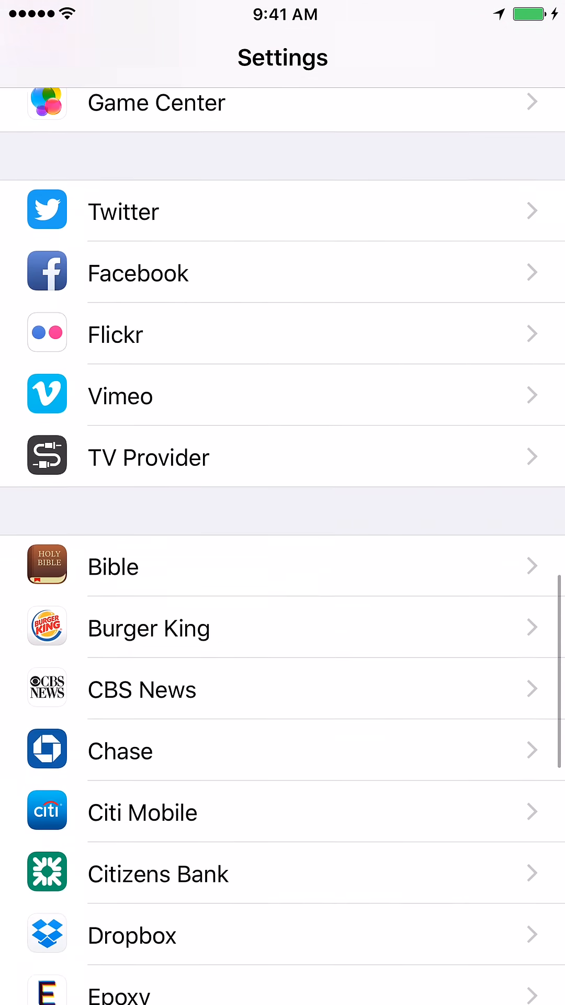
{"action": "scroll", "scroll_direction": "down", "scroll_amount": 3}
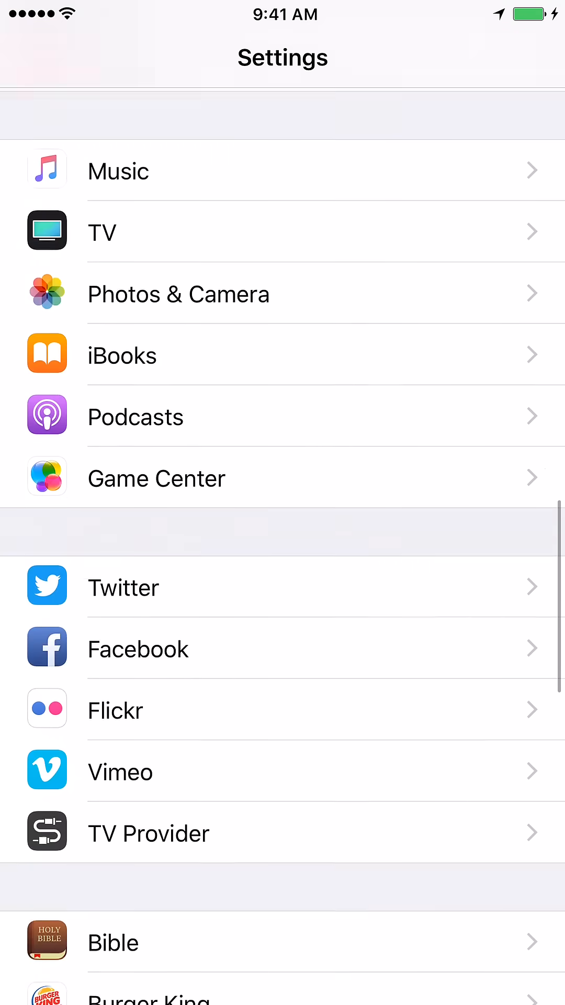
{"action": "scroll", "scroll_direction": "down", "scroll_amount": 3}
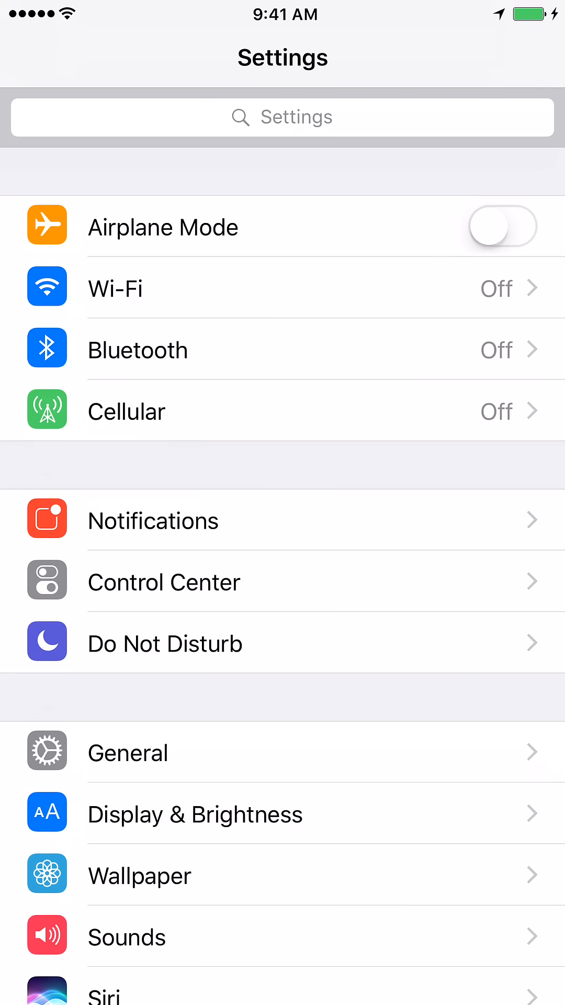
Go into General and scroll to its bottom entries, VPN and Reset.
{"action": "left_click", "coordinate": [282, 753]}
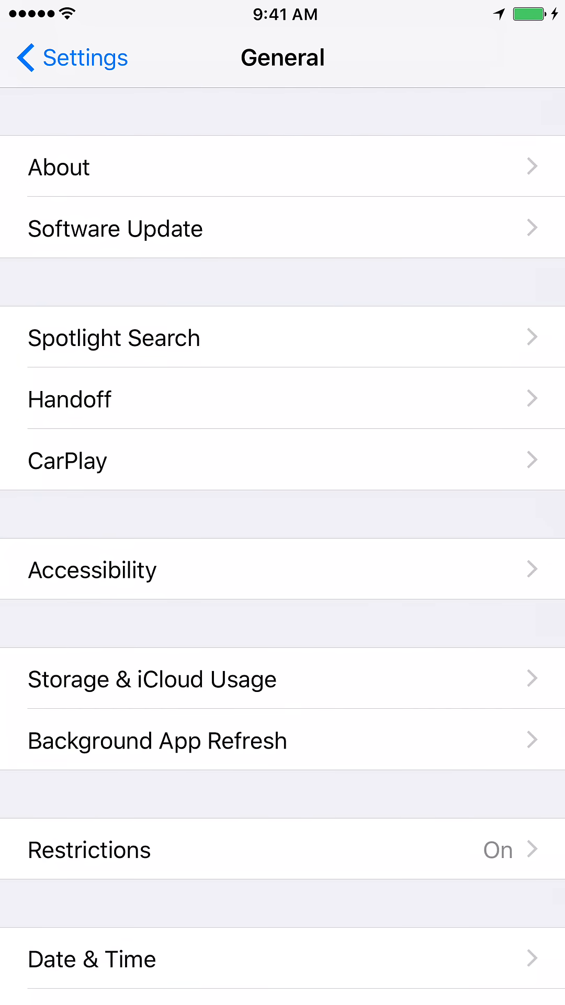
{"action": "scroll", "scroll_direction": "down", "scroll_amount": 3}
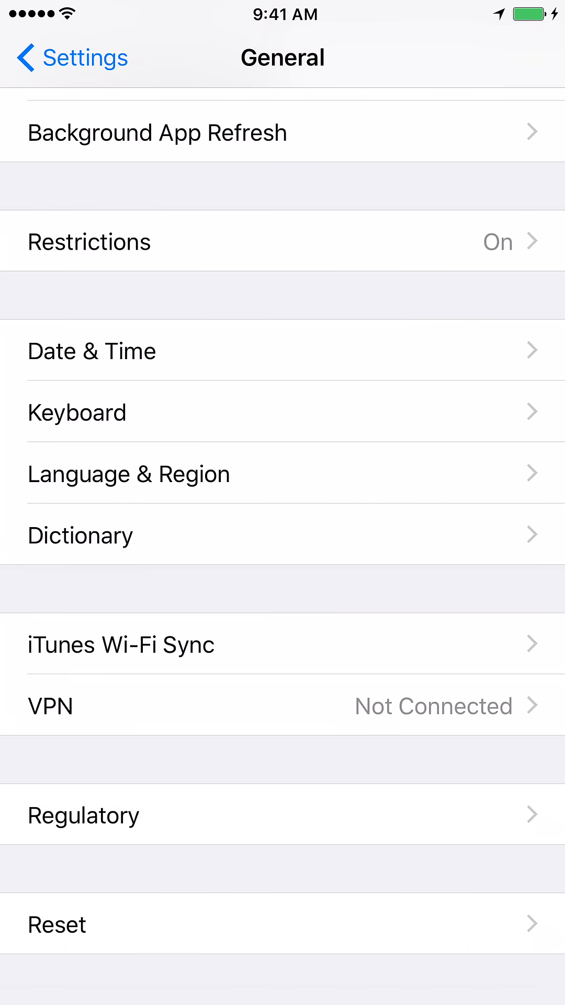
Choose Reset Keyboard Dictionary from the Reset page, bringing up the Enter Passcode screen.
{"action": "left_click", "coordinate": [282, 924]}
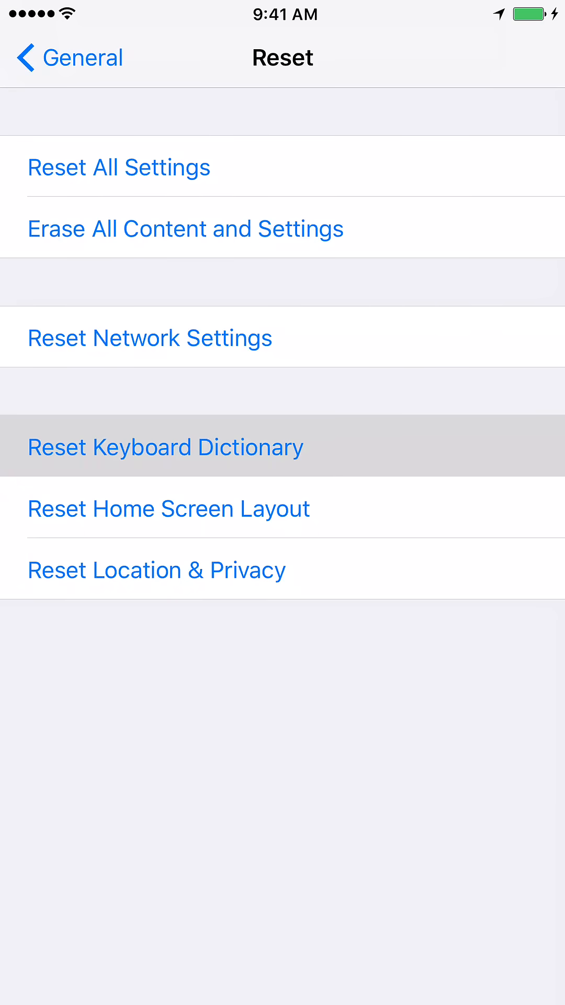
{"action": "left_click", "coordinate": [166, 447]}
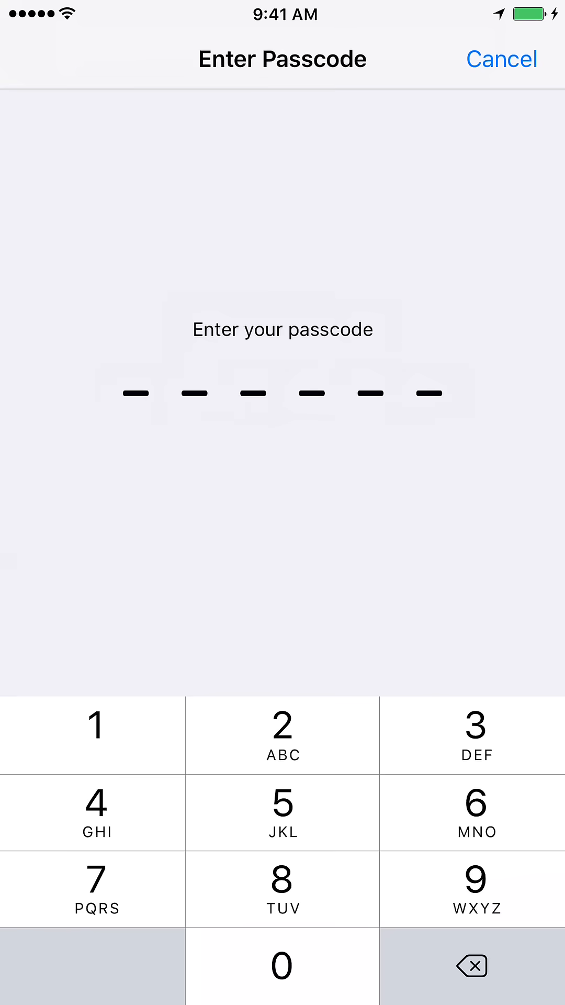